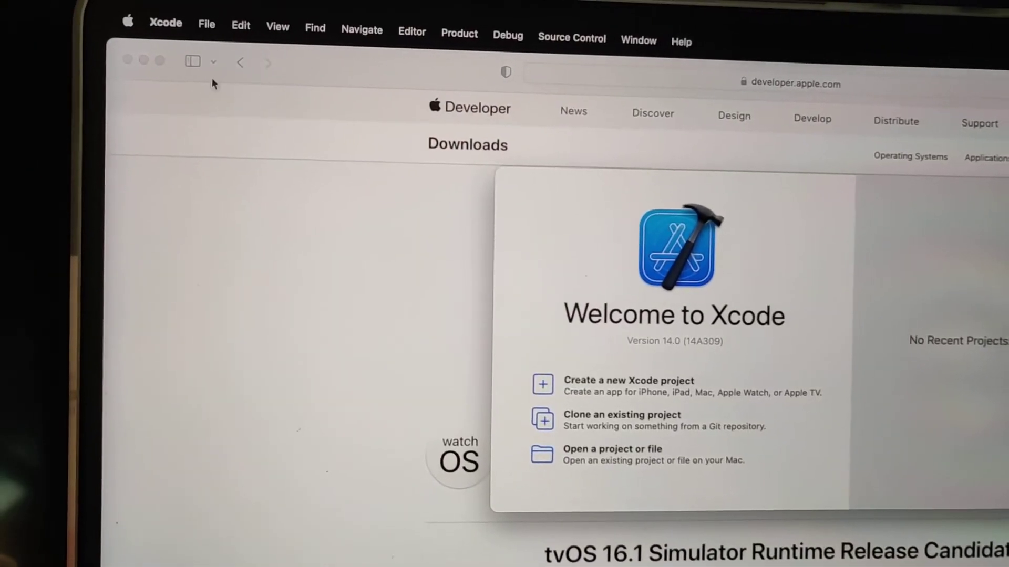
Open Xcode Preferences to view installed platforms: iOS 16.0, iOS 15.4 Simulator, macOS 12.3
click(164, 23)
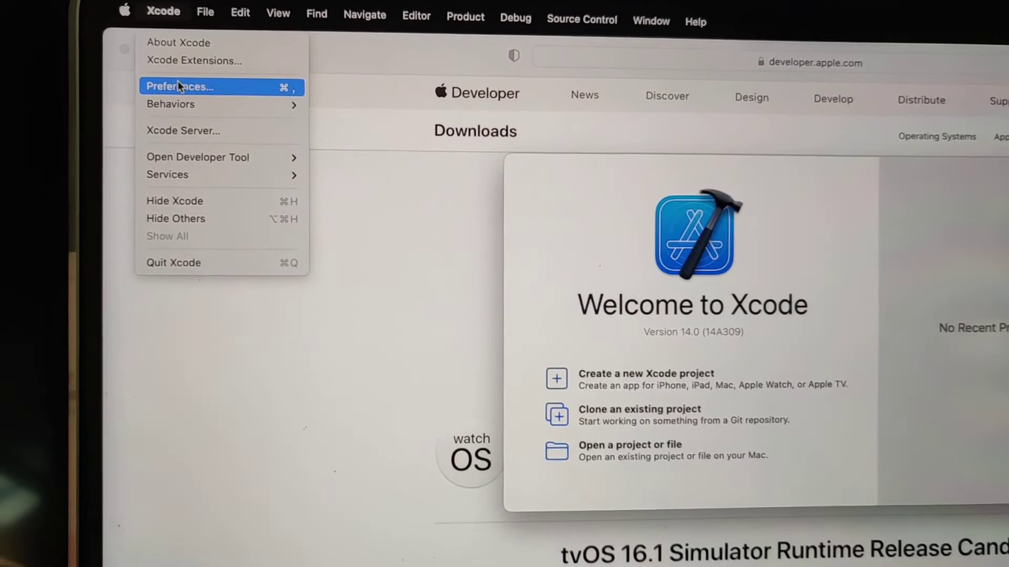
click(180, 86)
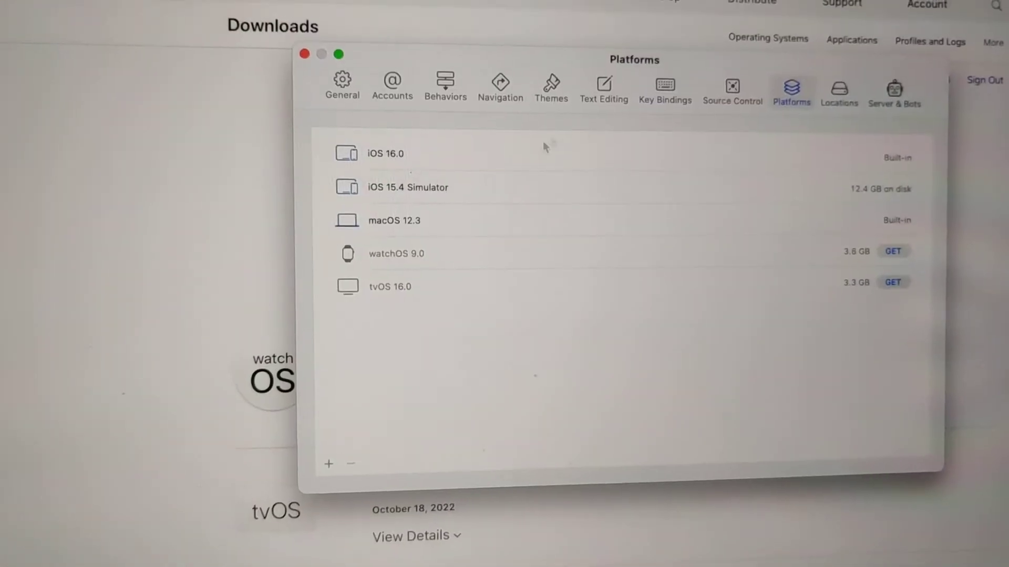
Add a previously released iOS simulator from the Platforms add menu
click(328, 464)
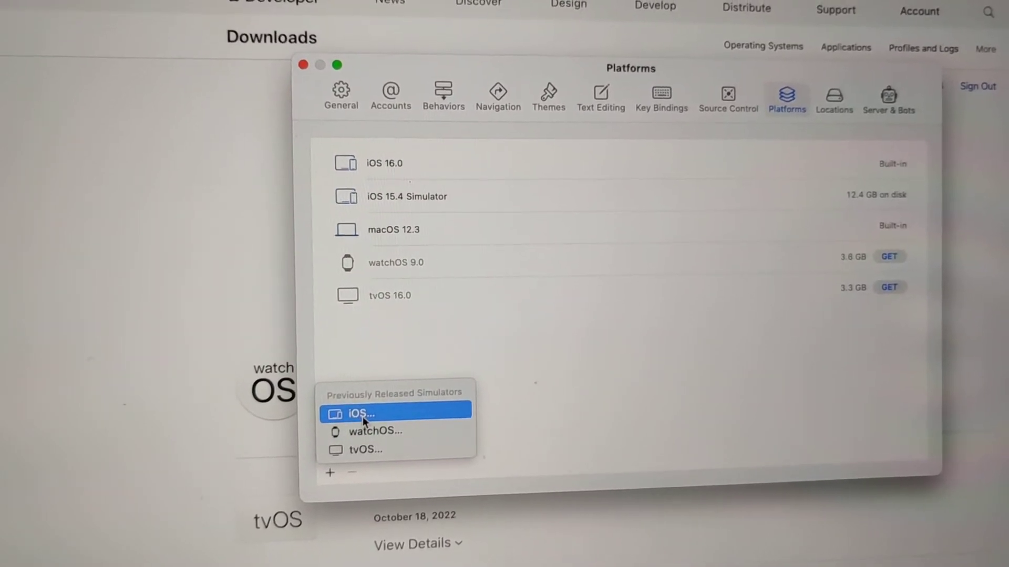
click(358, 413)
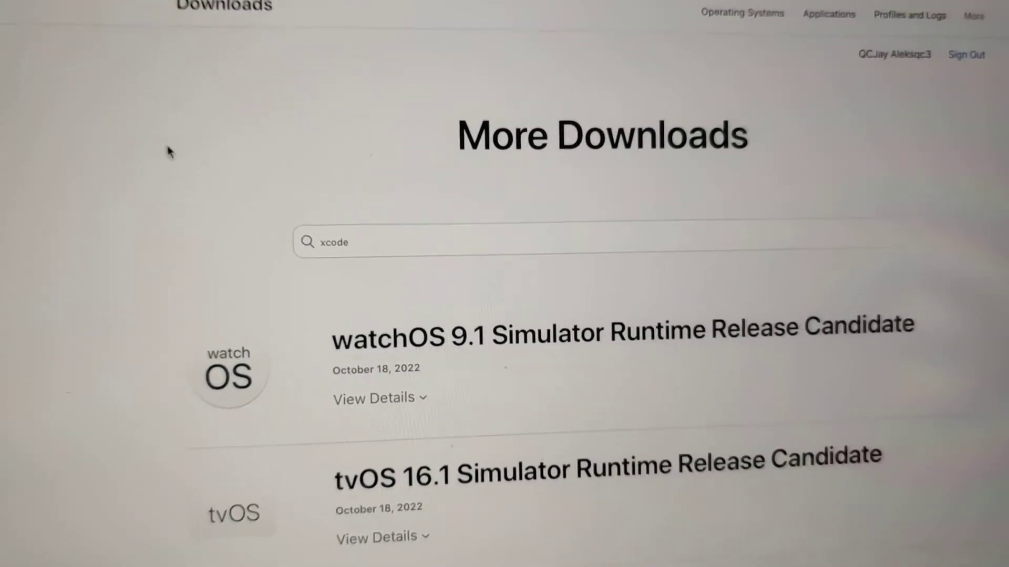
scroll(down, 3)
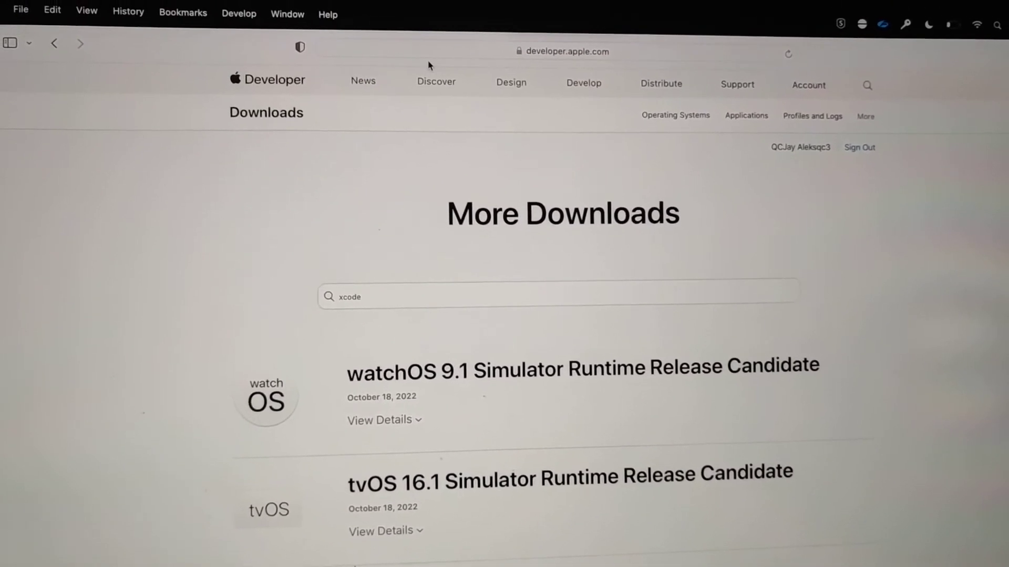
click(562, 51)
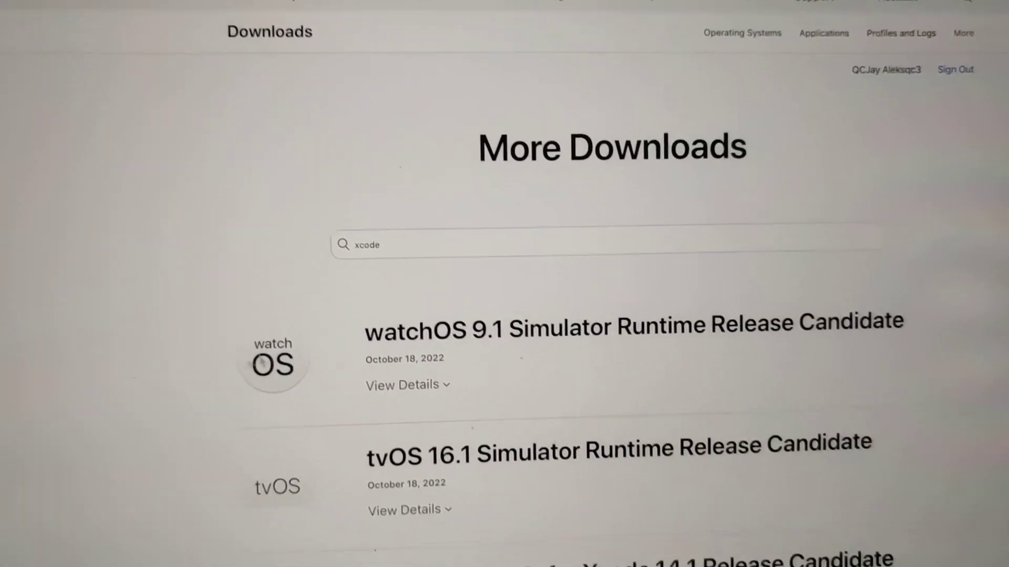
scroll(down, 3)
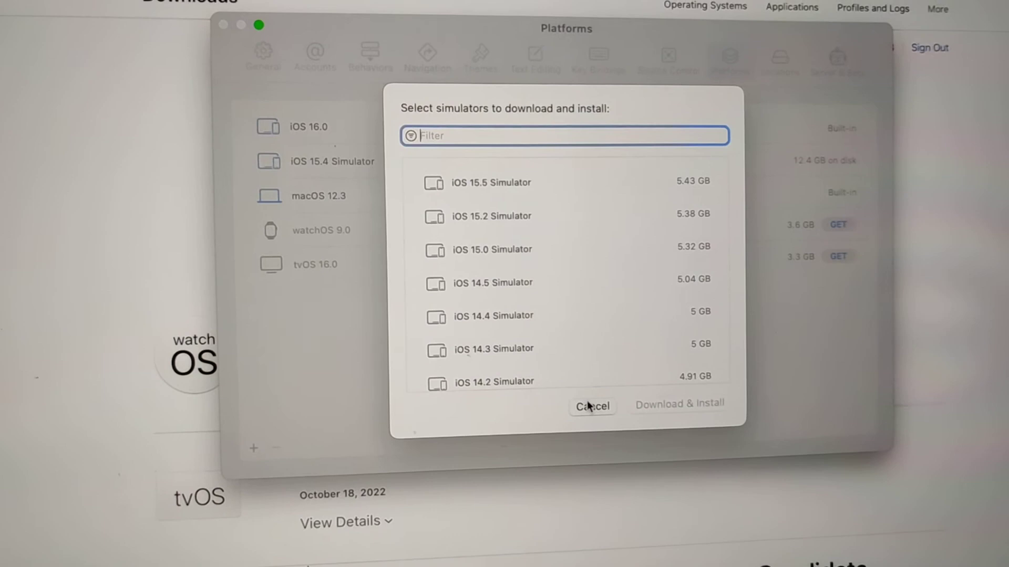
Cancel the older iOS simulator download list without downloading anything
click(590, 406)
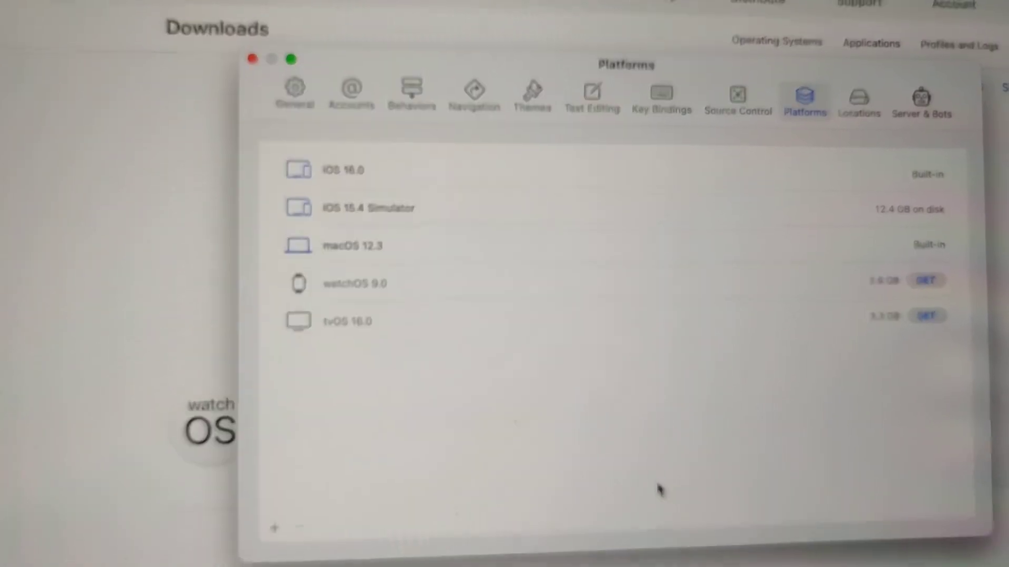